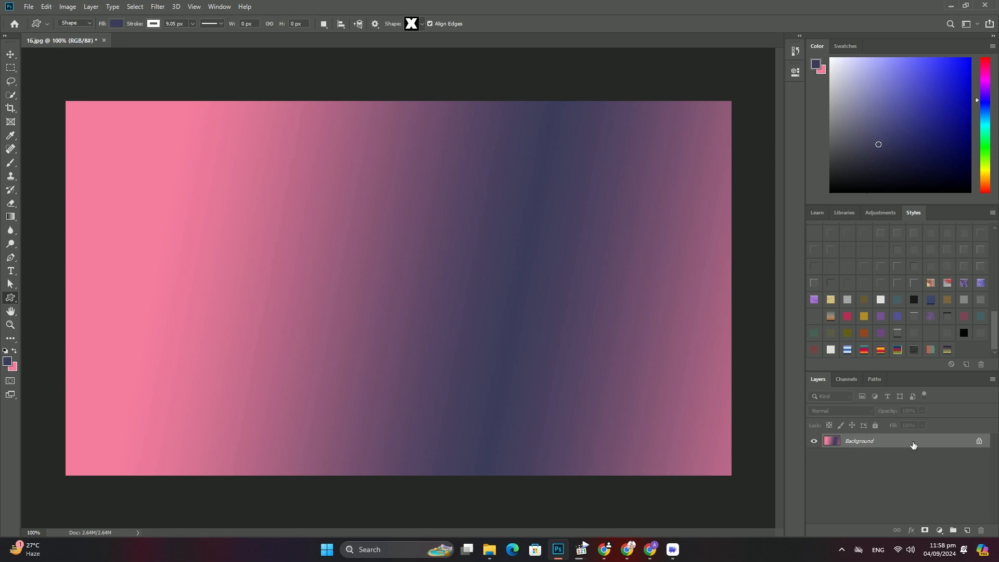
Set the foreground to dark purple #342a40 and lay a diagonal gradient from upper left to lower right
left_click(8, 361)
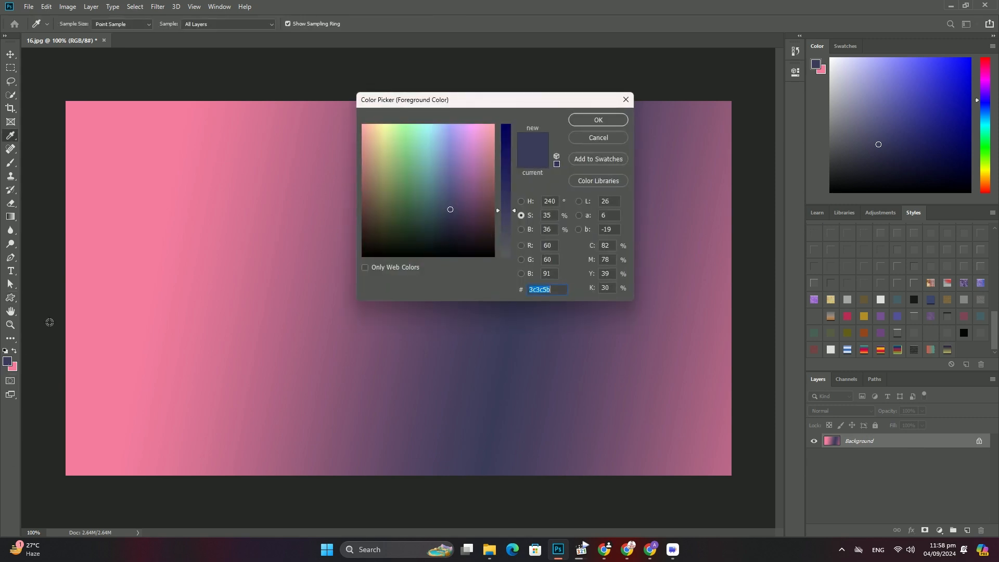
left_click(459, 222)
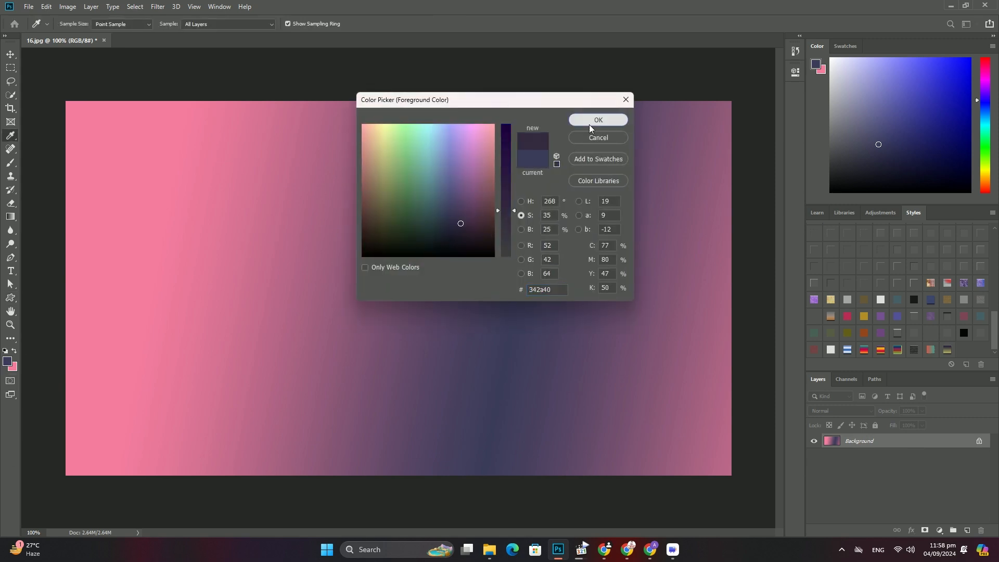
left_click(597, 119)
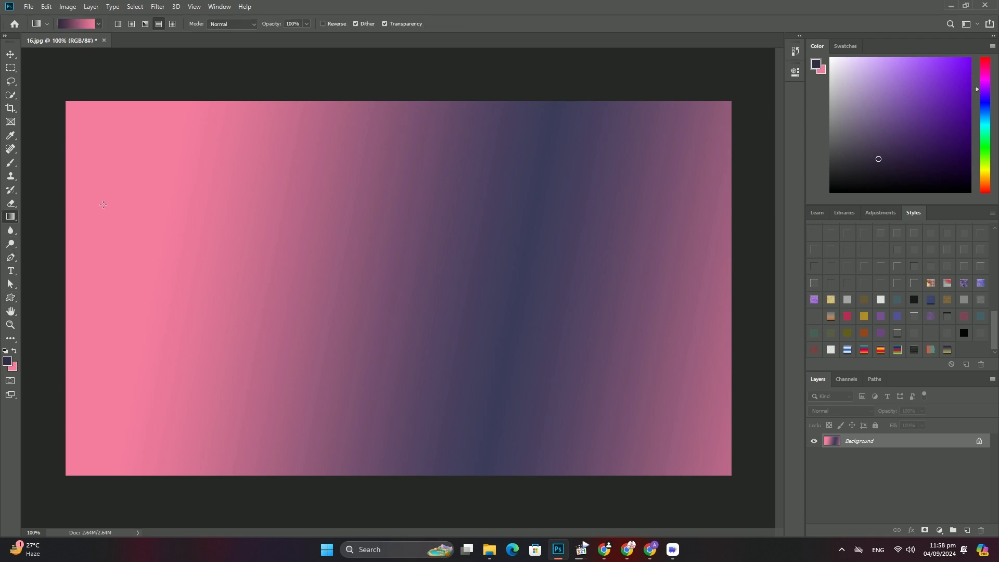
left_click_drag(103, 204, 329, 303)
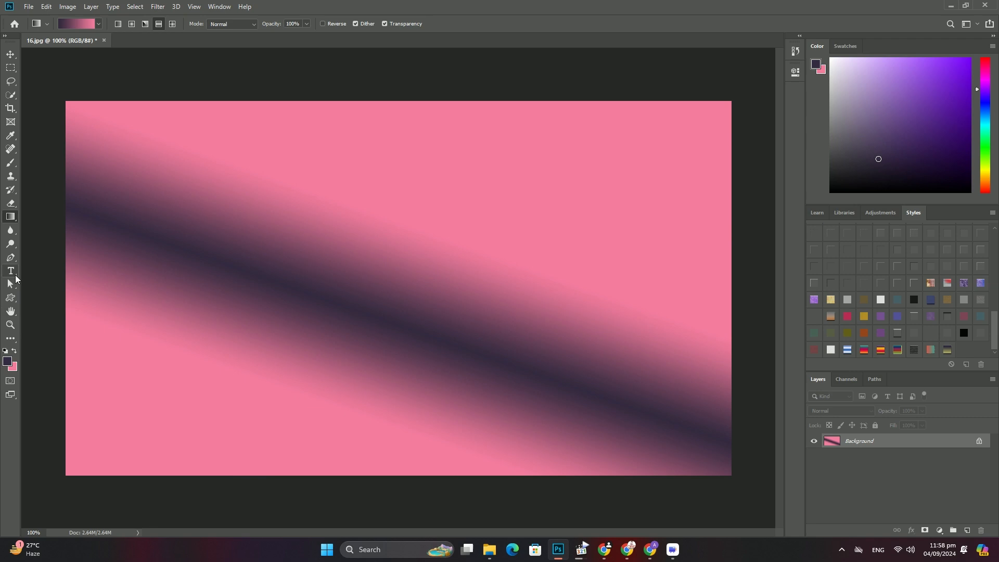
left_click(11, 297)
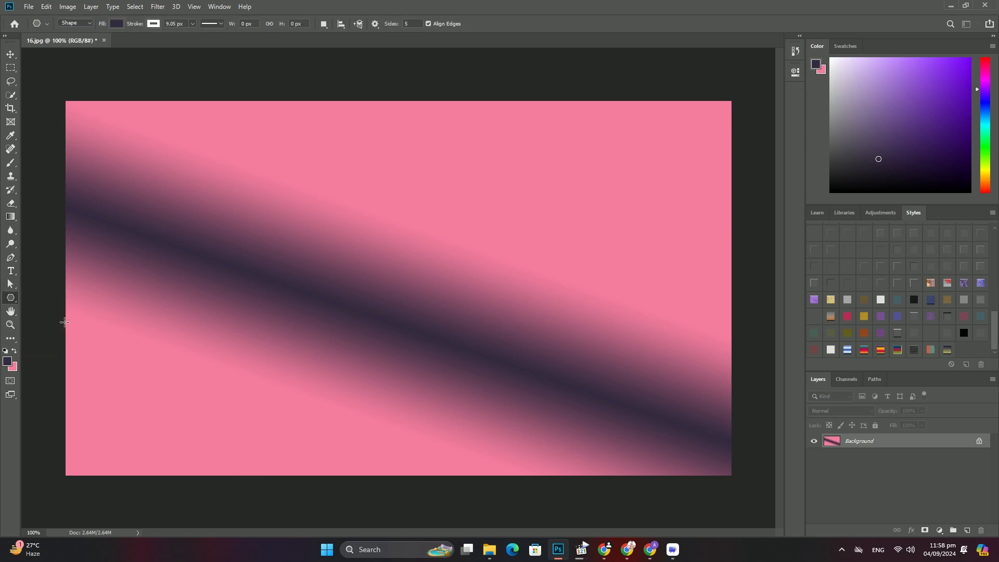
Draw a 5-sided white-stroked pentagon near the canvas centre and nudge it into position
left_click_drag(225, 236, 413, 290)
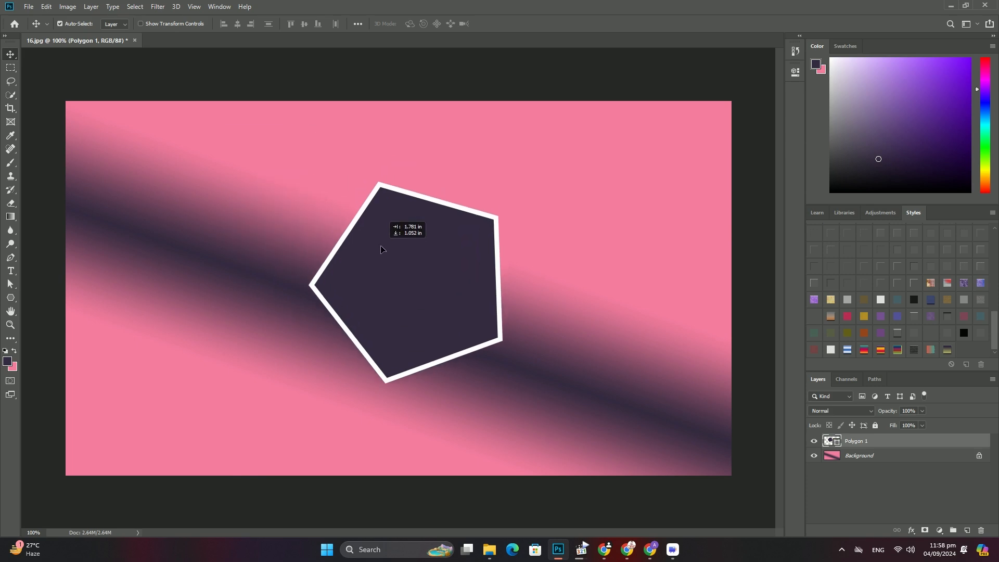
left_click_drag(382, 255, 379, 248)
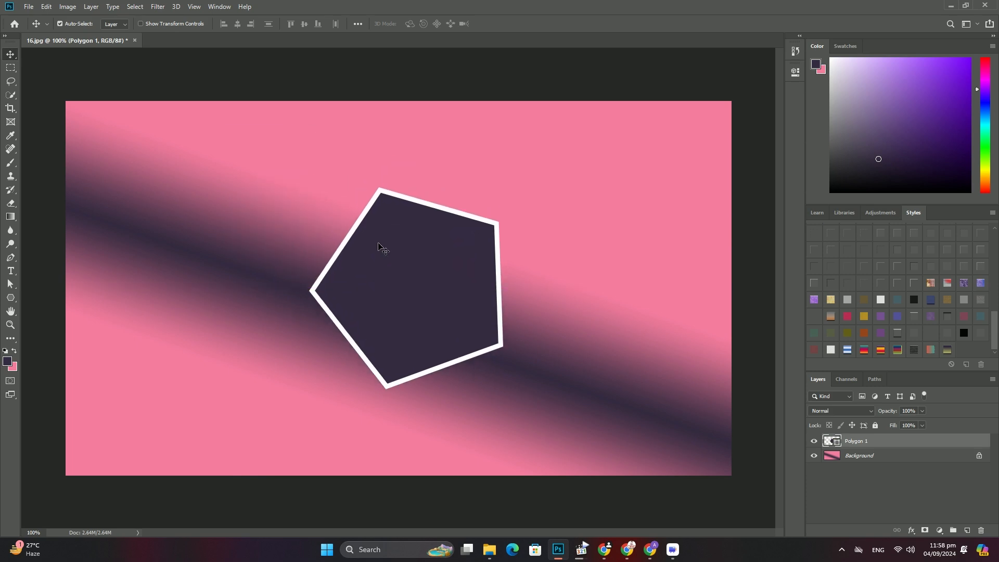
left_click(28, 6)
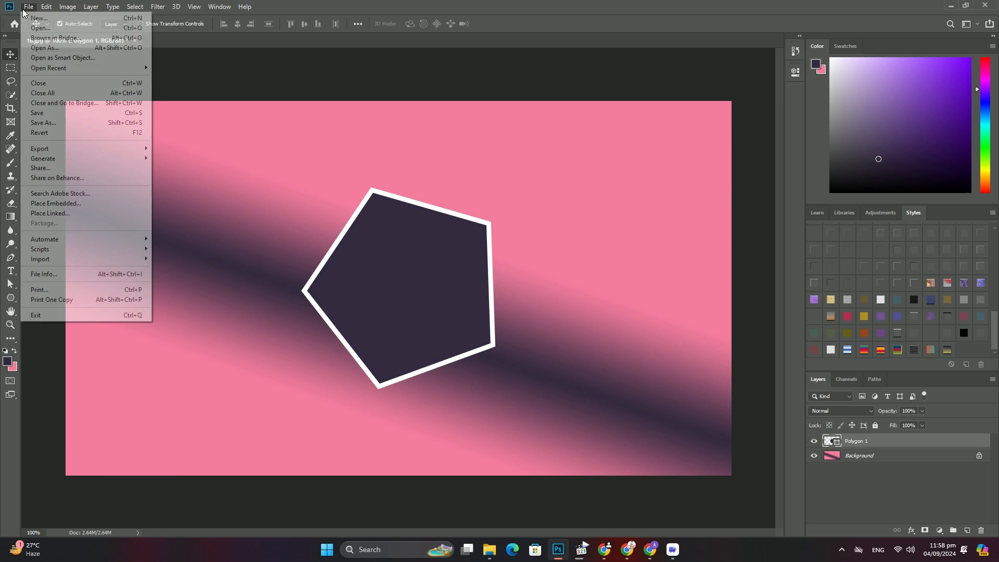
Place the flower photo, clip it to the pentagon, and draw a large dark white-bordered rectangle behind
left_click(55, 205)
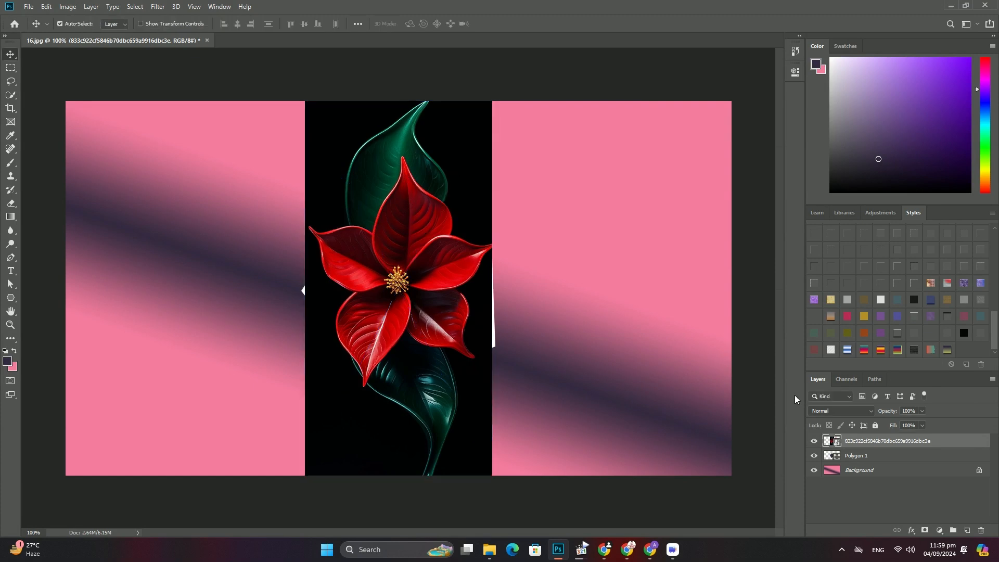
right_click(885, 440)
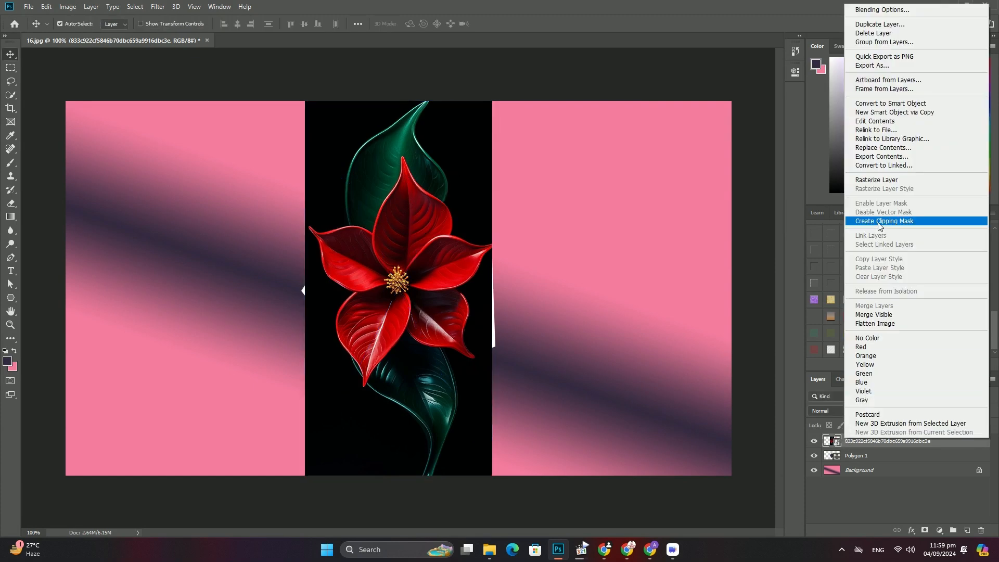
left_click(883, 221)
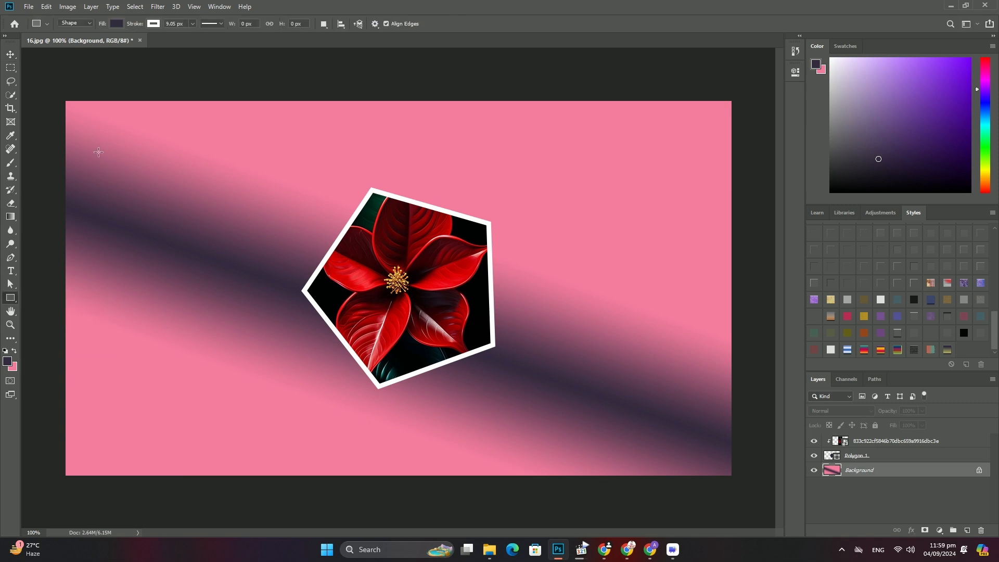
left_click_drag(101, 125, 708, 450)
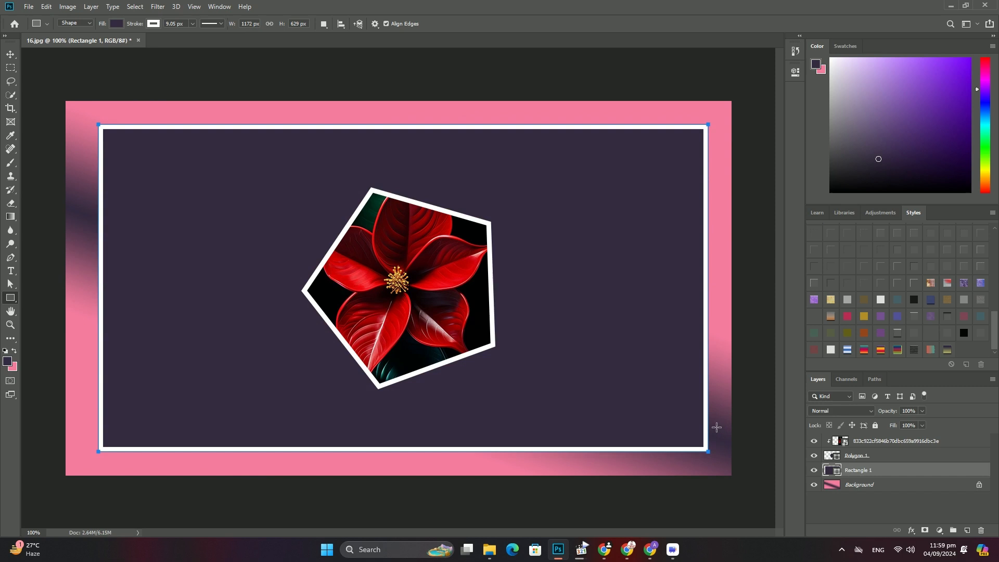